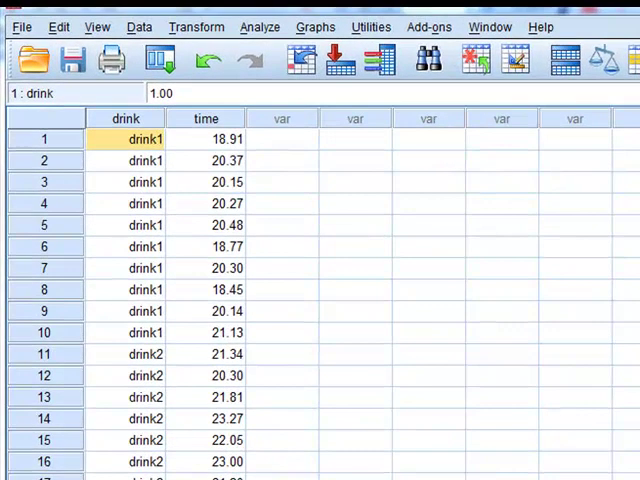
{"action": "mouse_move", "coordinate": [260, 28]}
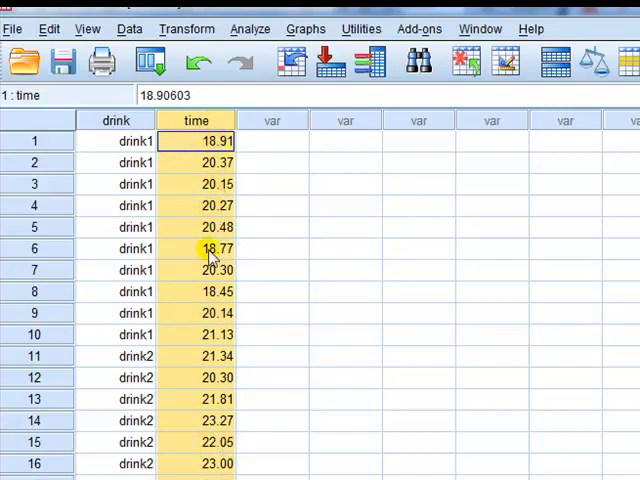
View the value labels for drink (1=drink1, 2=drink2, 3=drink3) in Variable View and leave them unchanged.
{"action": "left_click", "coordinate": [112, 120]}
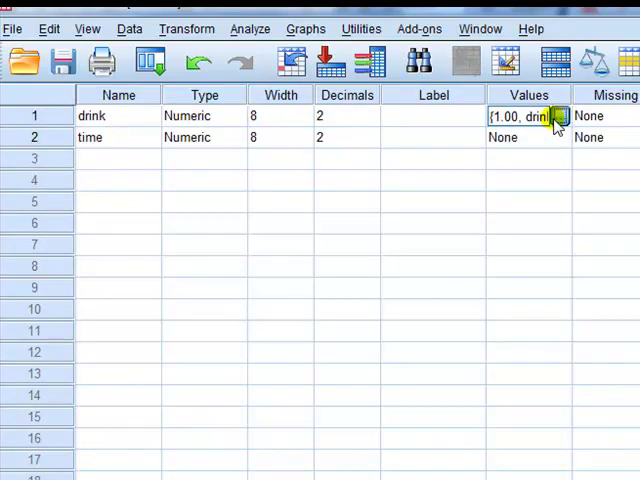
{"action": "left_click", "coordinate": [556, 116]}
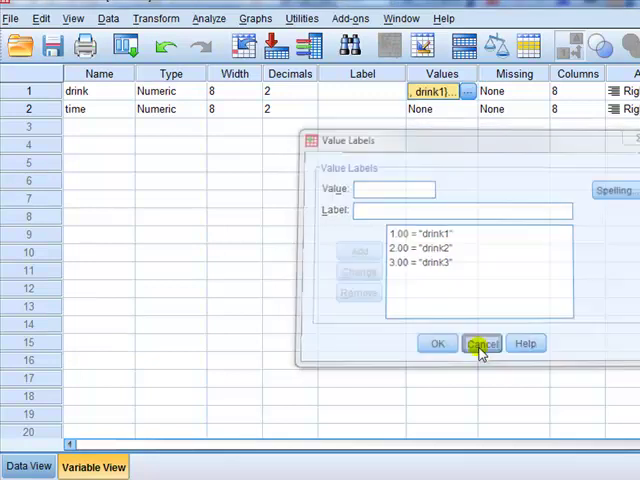
{"action": "left_click", "coordinate": [482, 344]}
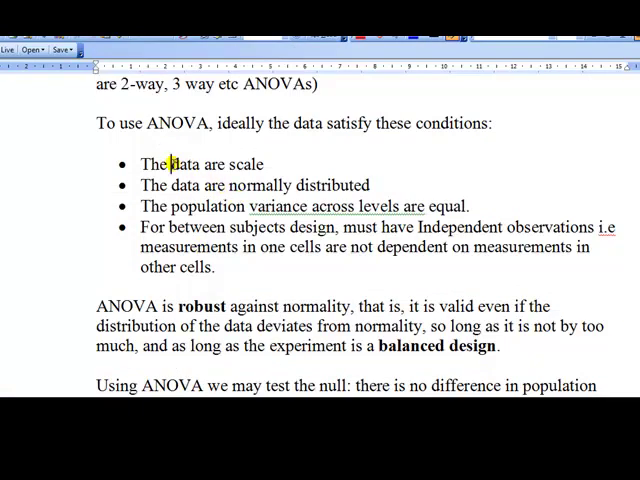
{"action": "left_click_drag", "start_coordinate": [172, 164], "coordinate": [264, 164]}
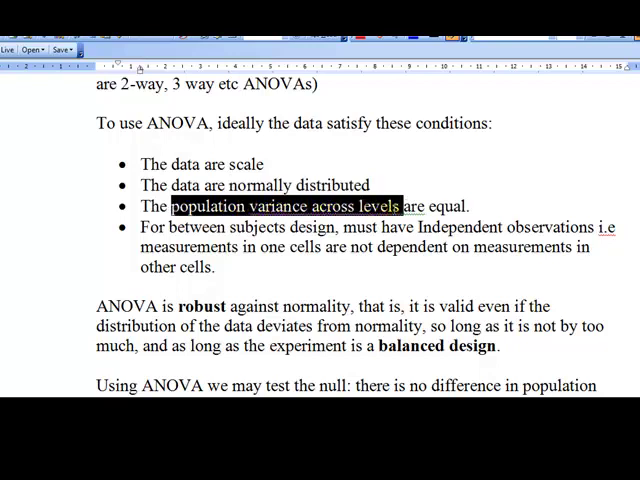
{"action": "left_click_drag", "start_coordinate": [398, 206], "coordinate": [470, 206]}
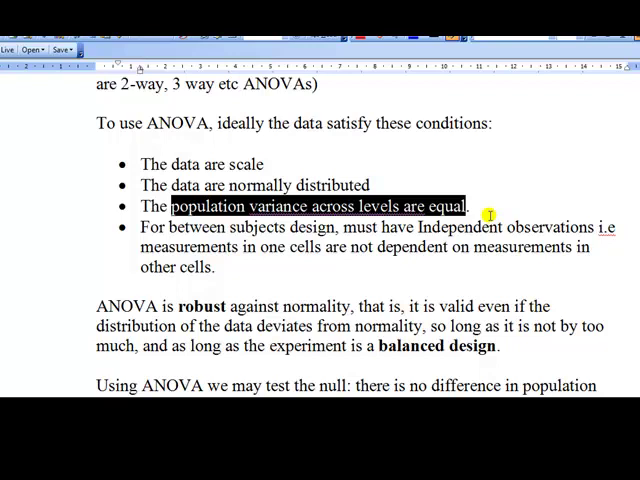
{"action": "mouse_move", "coordinate": [320, 224]}
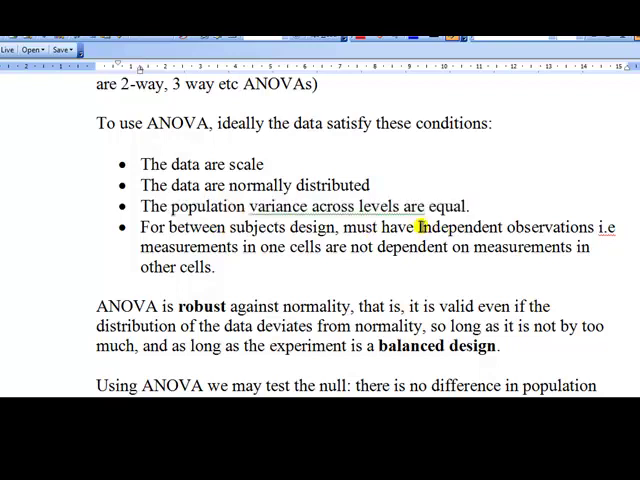
{"action": "double_click", "coordinate": [462, 228]}
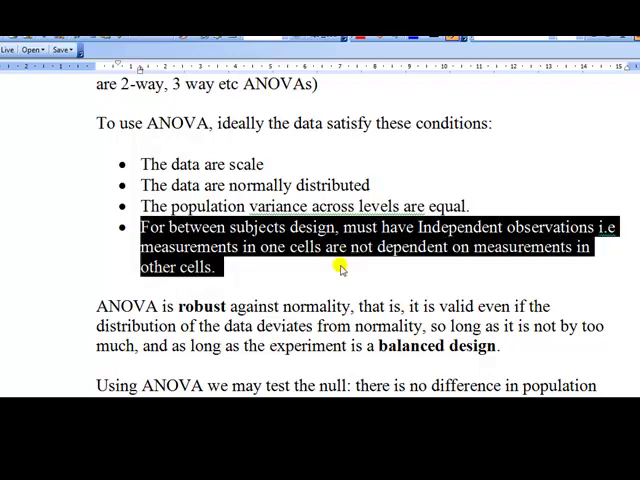
{"action": "mouse_move", "coordinate": [296, 306]}
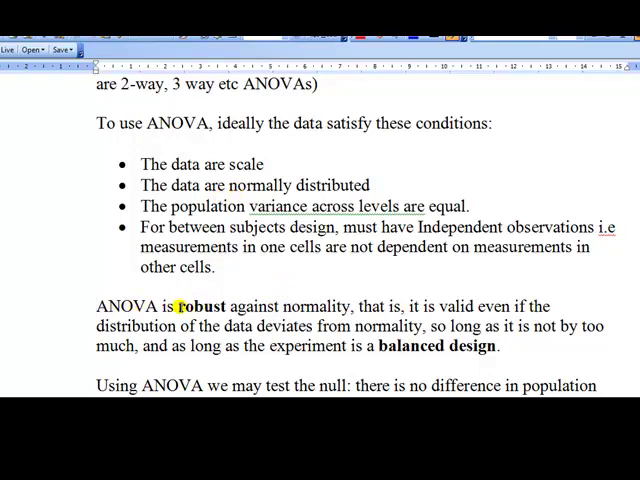
{"action": "double_click", "coordinate": [196, 306]}
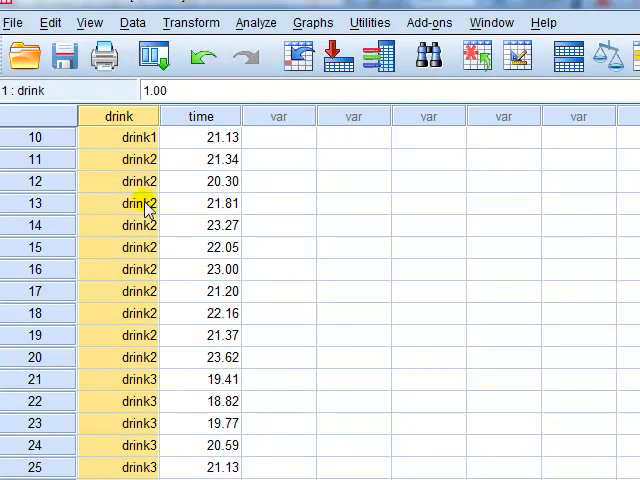
{"action": "left_click", "coordinate": [120, 204]}
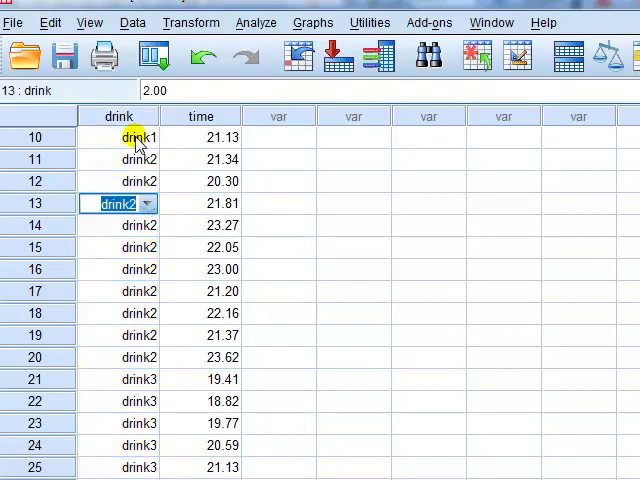
{"action": "left_click", "coordinate": [118, 136]}
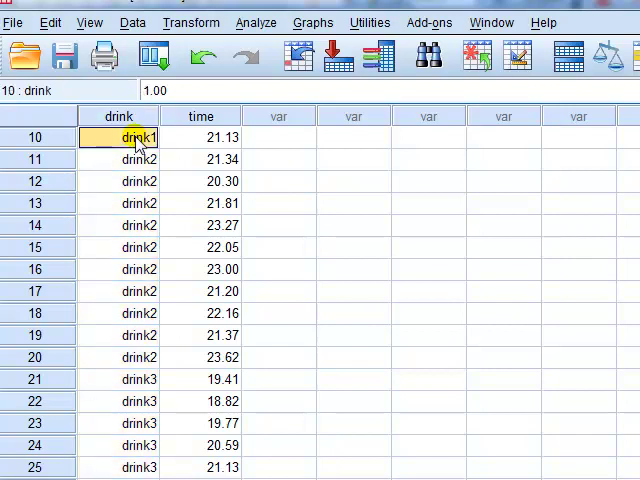
{"action": "left_click_drag", "start_coordinate": [118, 136], "coordinate": [118, 204]}
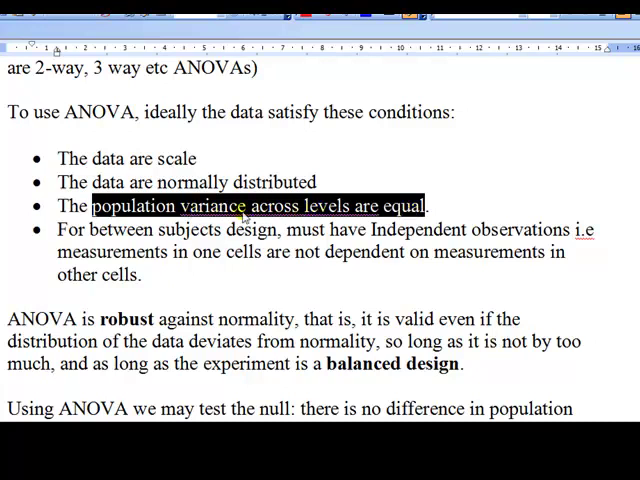
{"action": "mouse_move", "coordinate": [248, 216]}
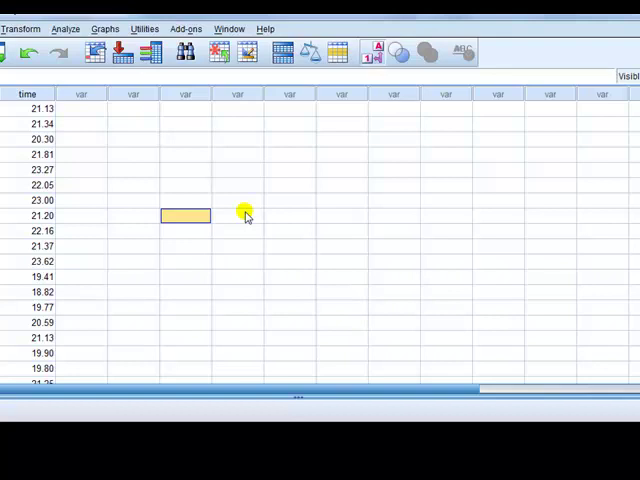
{"action": "mouse_move", "coordinate": [236, 214]}
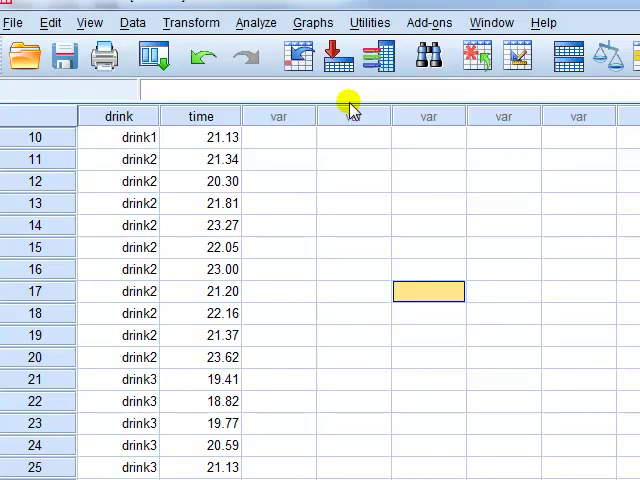
{"action": "mouse_move", "coordinate": [314, 22]}
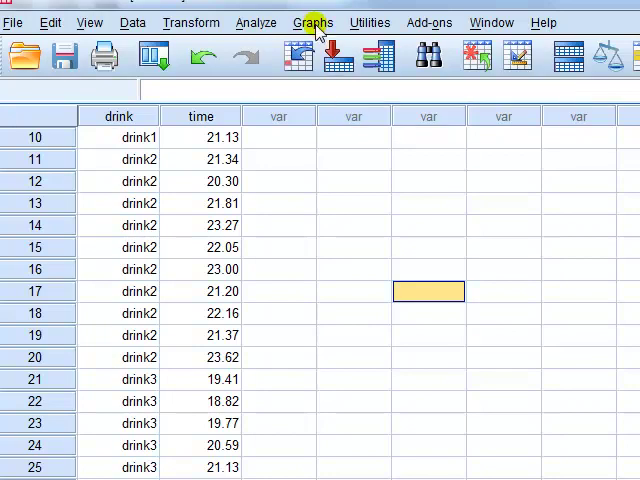
Start a new chart in Chart Builder and choose the Boxplot chart type.
{"action": "left_click", "coordinate": [312, 22]}
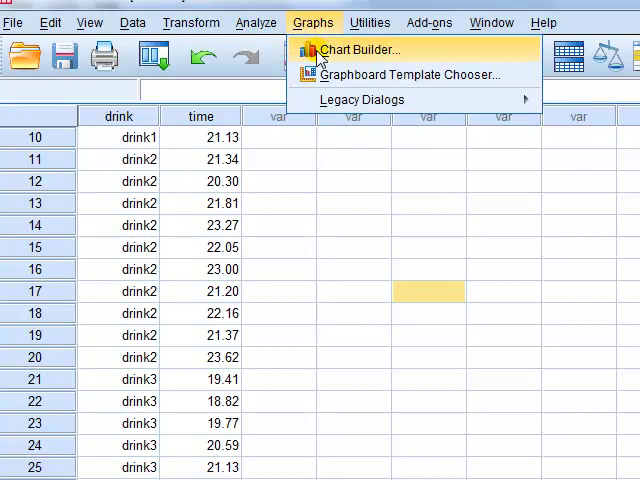
{"action": "left_click", "coordinate": [356, 50]}
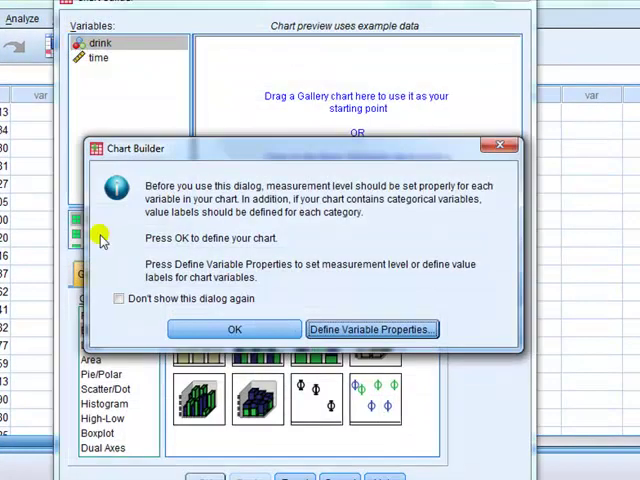
{"action": "left_click", "coordinate": [234, 328]}
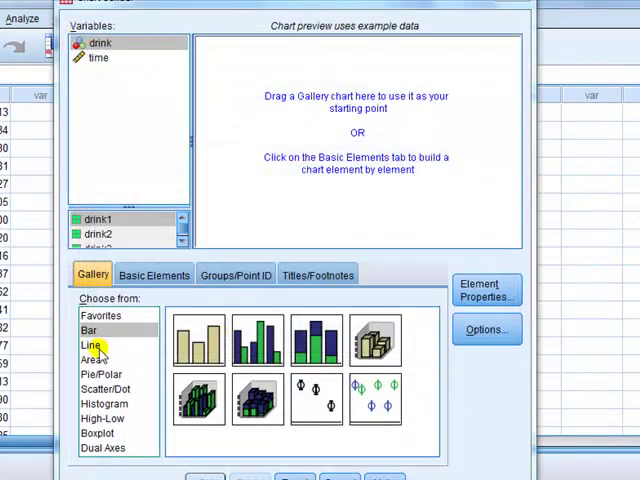
{"action": "left_click", "coordinate": [100, 388]}
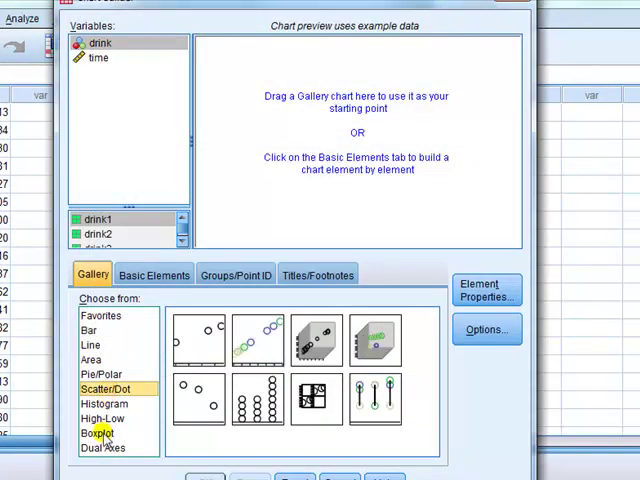
{"action": "left_click", "coordinate": [96, 432]}
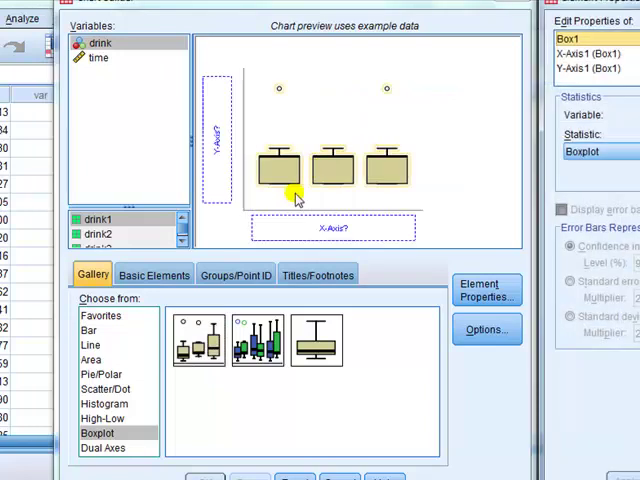
Place time on the vertical axis and drink on the horizontal axis of the boxplot.
{"action": "left_click", "coordinate": [98, 58]}
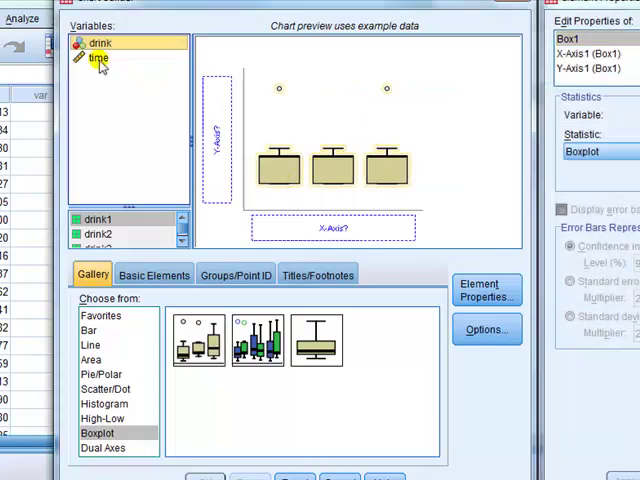
{"action": "left_click_drag", "start_coordinate": [98, 58], "coordinate": [212, 140]}
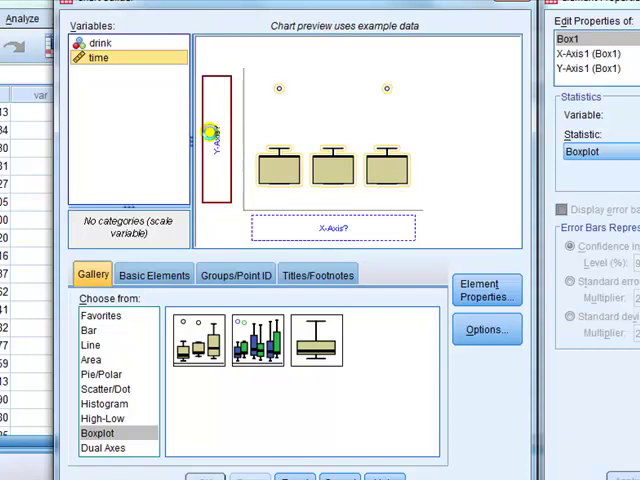
{"action": "left_click_drag", "start_coordinate": [96, 56], "coordinate": [216, 130]}
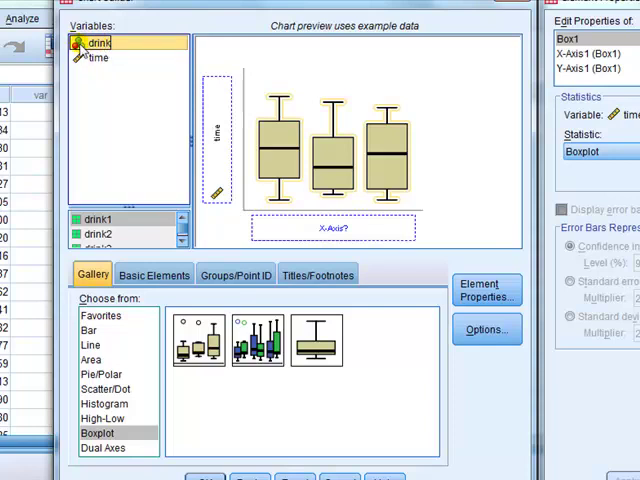
{"action": "left_click", "coordinate": [96, 56]}
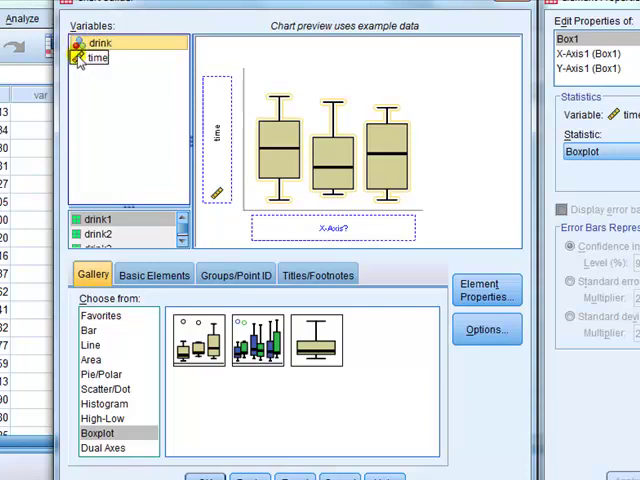
{"action": "left_click", "coordinate": [98, 44]}
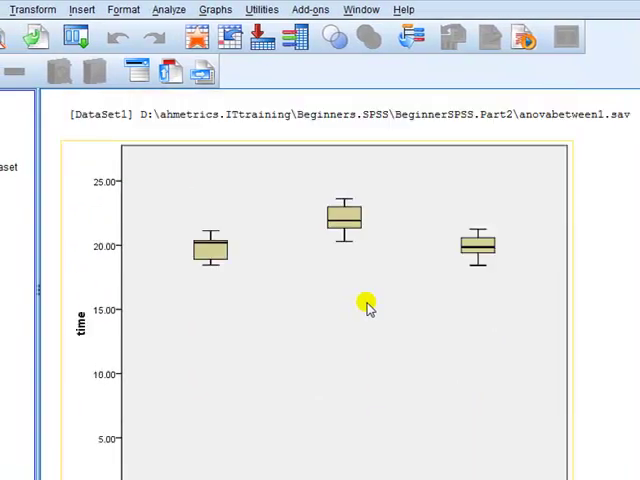
{"action": "scroll", "scroll_direction": "down", "scroll_amount": 3}
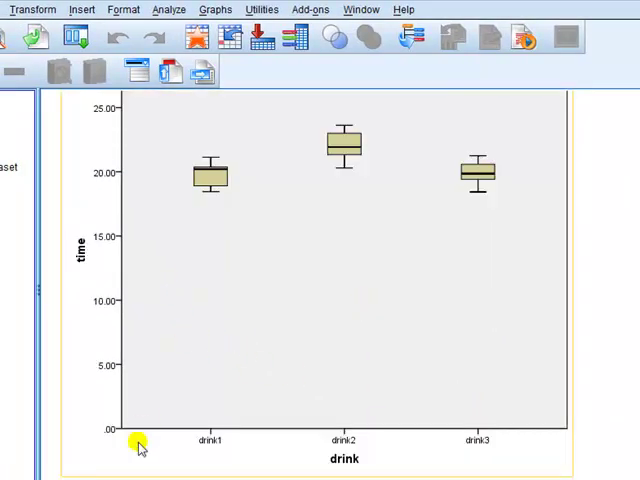
{"action": "mouse_move", "coordinate": [120, 260]}
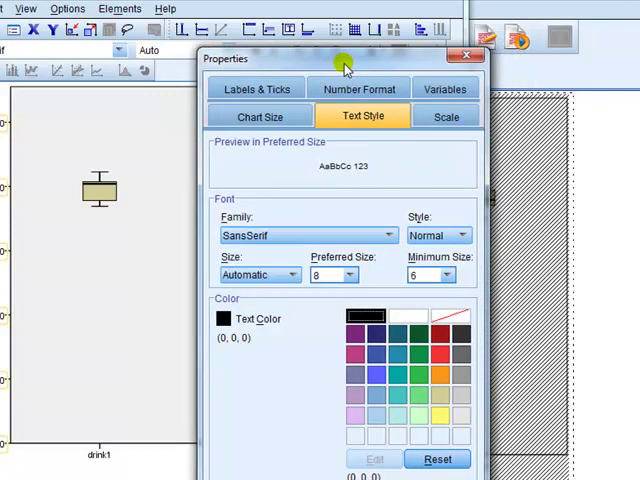
{"action": "left_click", "coordinate": [444, 116]}
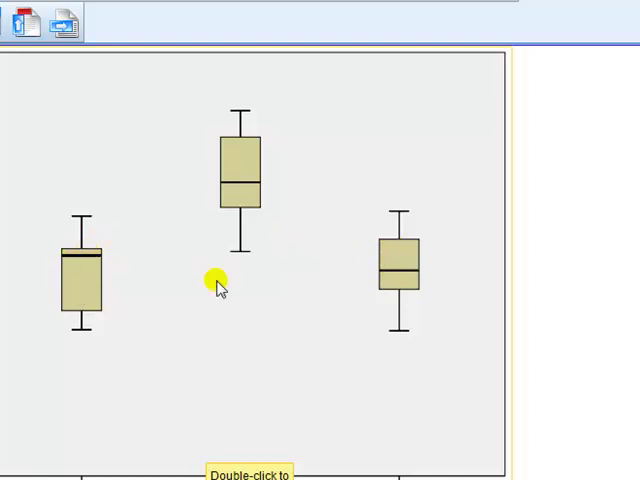
{"action": "mouse_move", "coordinate": [88, 384]}
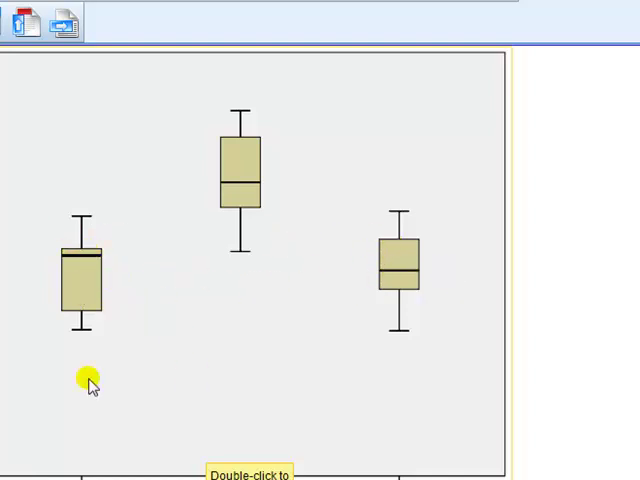
{"action": "mouse_move", "coordinate": [20, 430]}
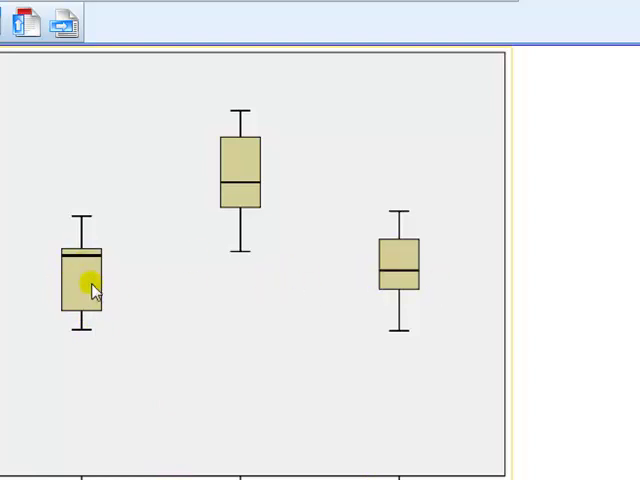
{"action": "mouse_move", "coordinate": [236, 168]}
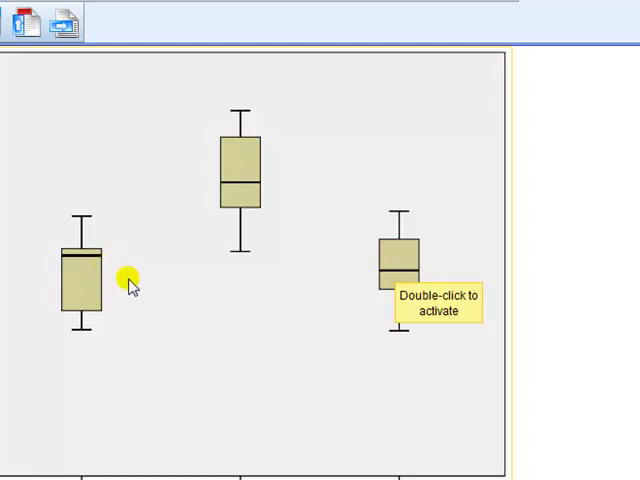
{"action": "mouse_move", "coordinate": [420, 236]}
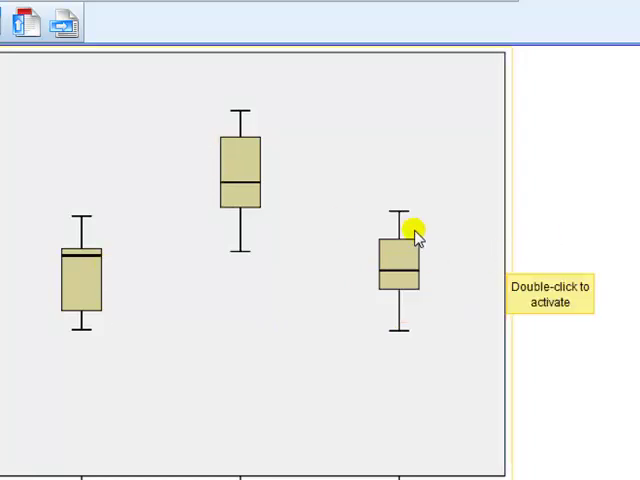
{"action": "mouse_move", "coordinate": [156, 284]}
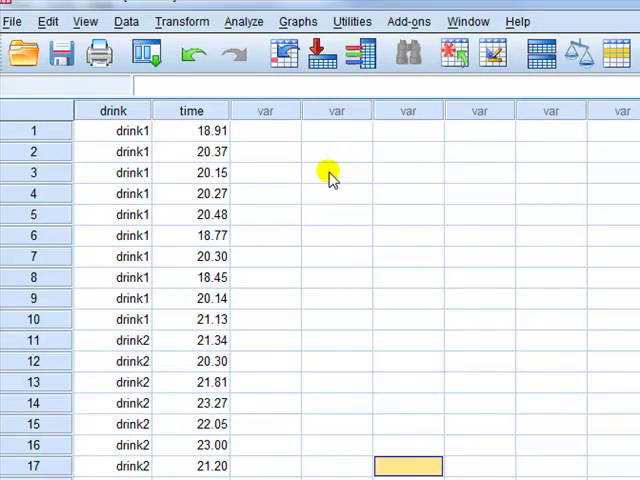
{"action": "mouse_move", "coordinate": [242, 20]}
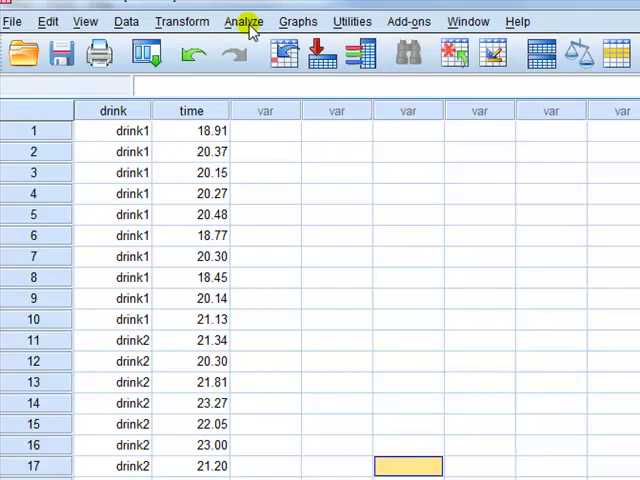
In One-Way ANOVA, make time the dependent variable and drink the factor.
{"action": "left_click", "coordinate": [244, 20]}
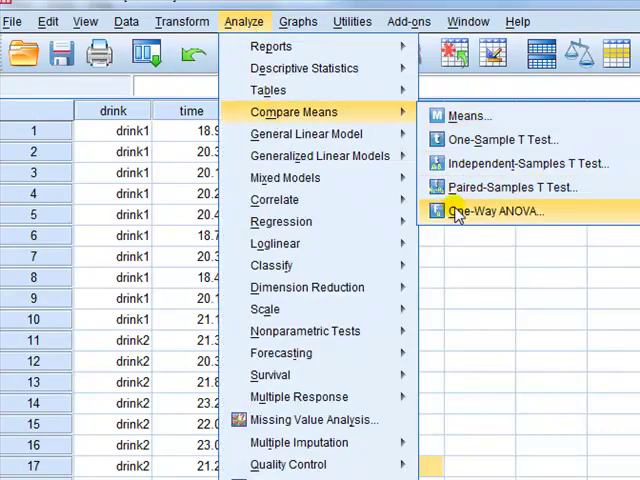
{"action": "left_click", "coordinate": [506, 212]}
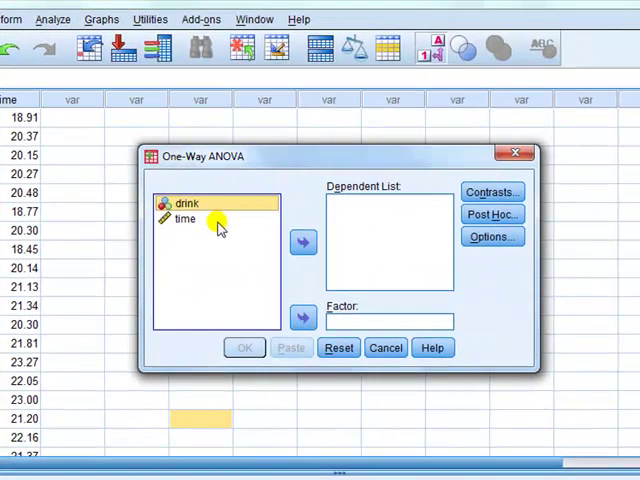
{"action": "left_click", "coordinate": [184, 218]}
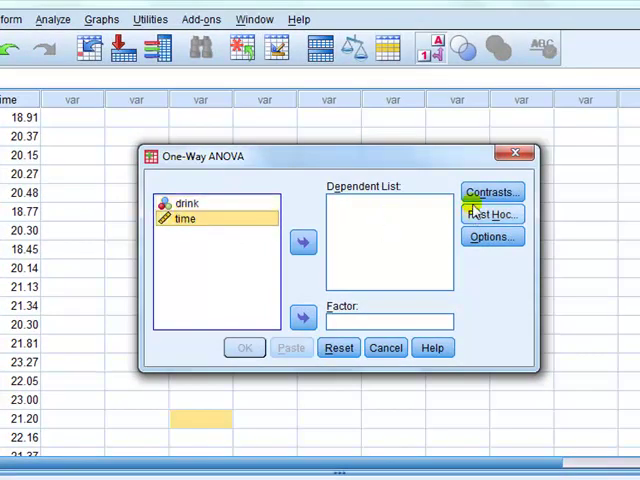
{"action": "left_click", "coordinate": [302, 242]}
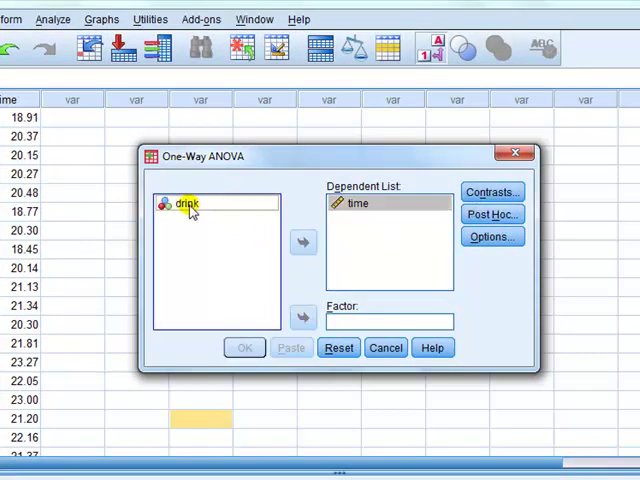
{"action": "left_click", "coordinate": [186, 204]}
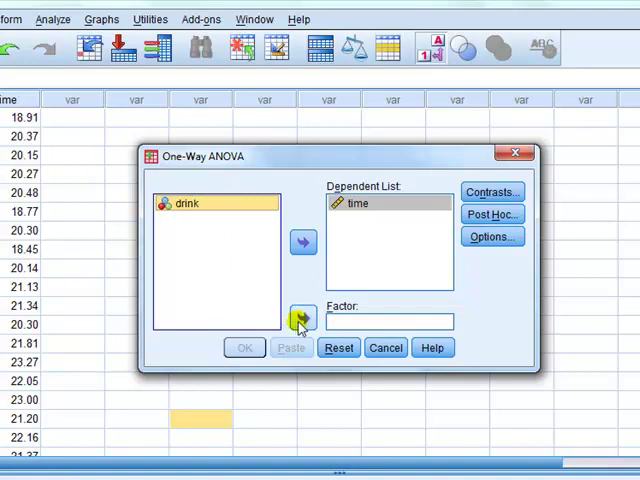
{"action": "left_click", "coordinate": [302, 318]}
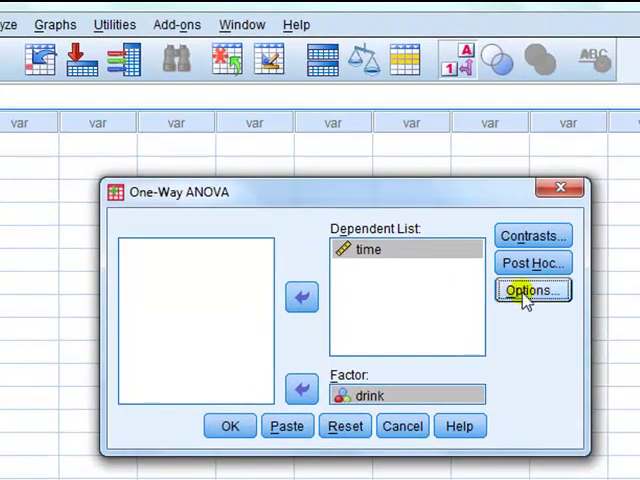
Request descriptives, the homogeneity of variance test and a means plot, then run the ANOVA.
{"action": "left_click", "coordinate": [532, 290]}
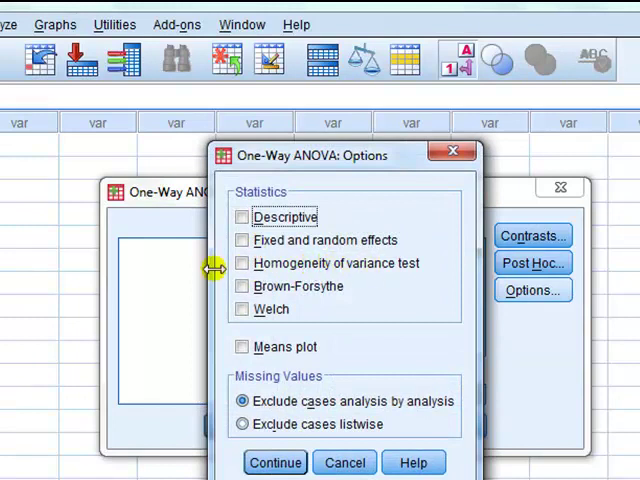
{"action": "left_click", "coordinate": [242, 264]}
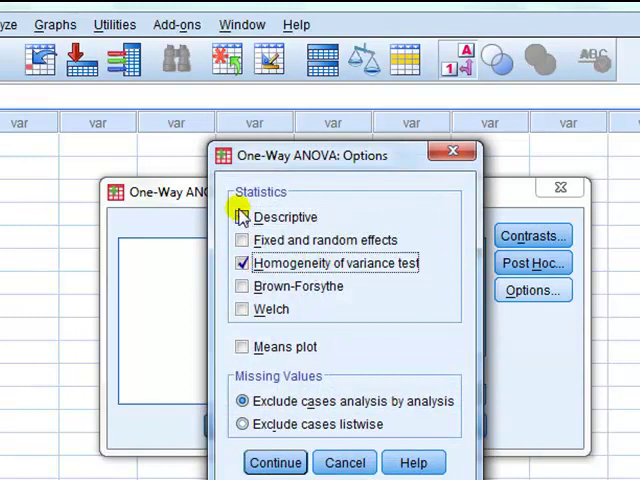
{"action": "left_click", "coordinate": [242, 216]}
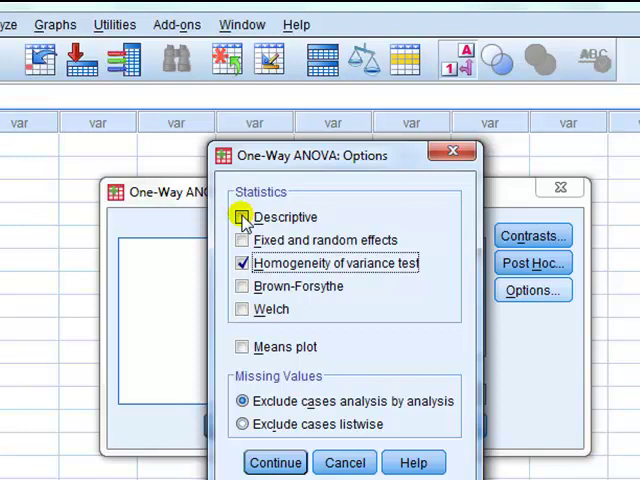
{"action": "left_click", "coordinate": [242, 216]}
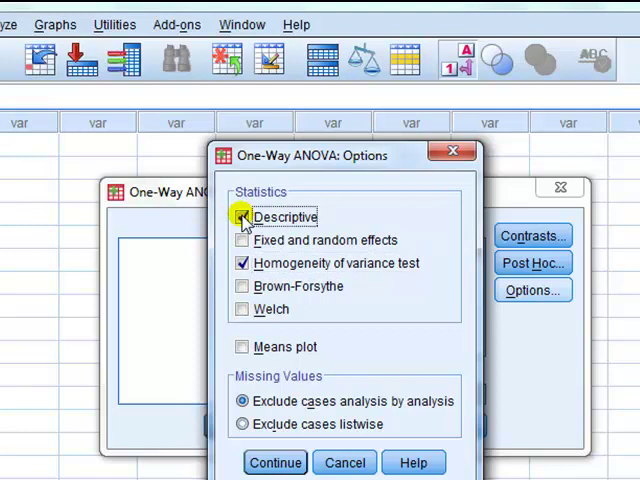
{"action": "left_click", "coordinate": [242, 216]}
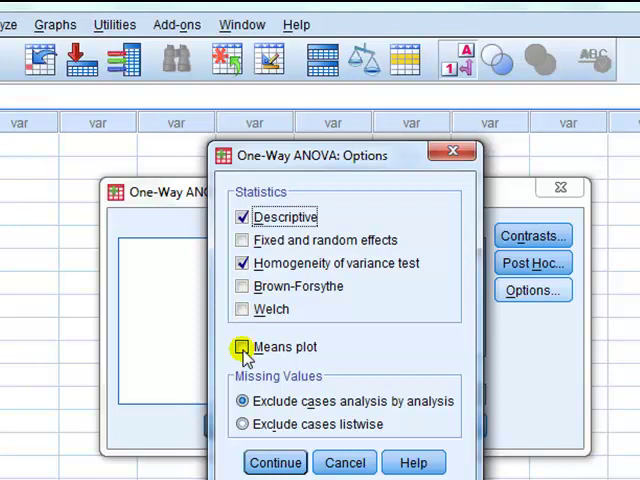
{"action": "left_click", "coordinate": [240, 346]}
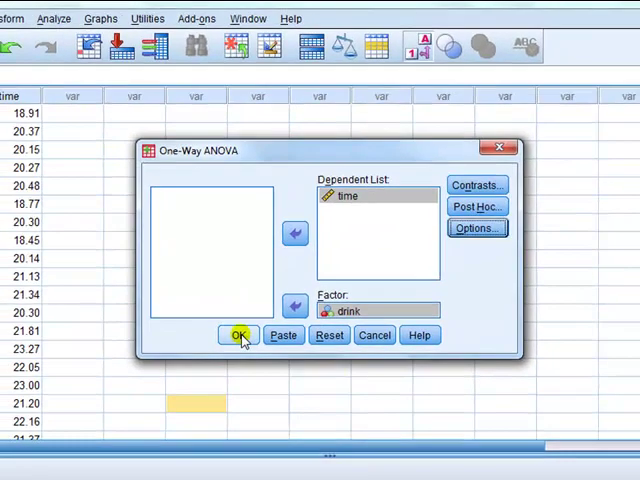
{"action": "left_click", "coordinate": [240, 336]}
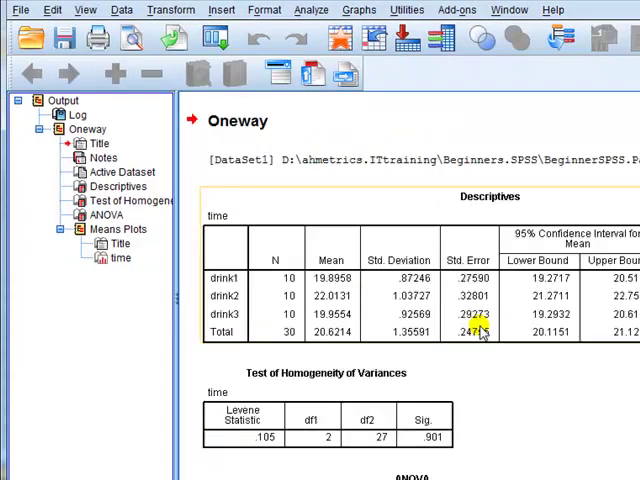
{"action": "scroll", "scroll_direction": "down", "scroll_amount": 3}
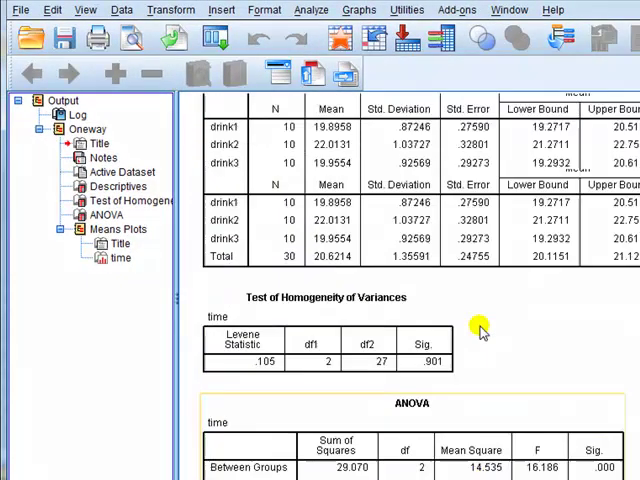
{"action": "scroll", "scroll_direction": "up", "scroll_amount": 3}
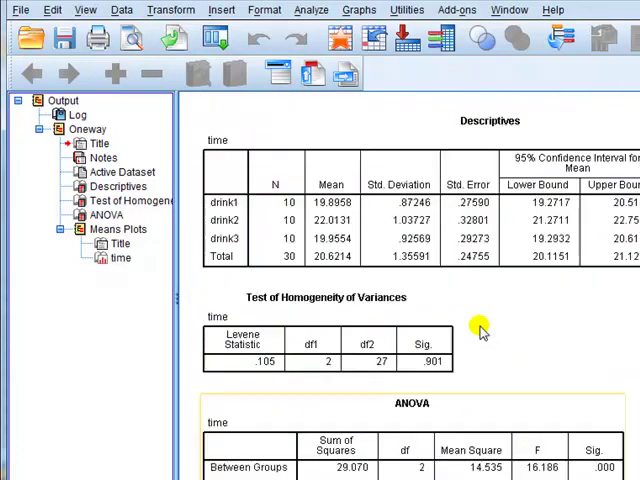
{"action": "left_click", "coordinate": [284, 204]}
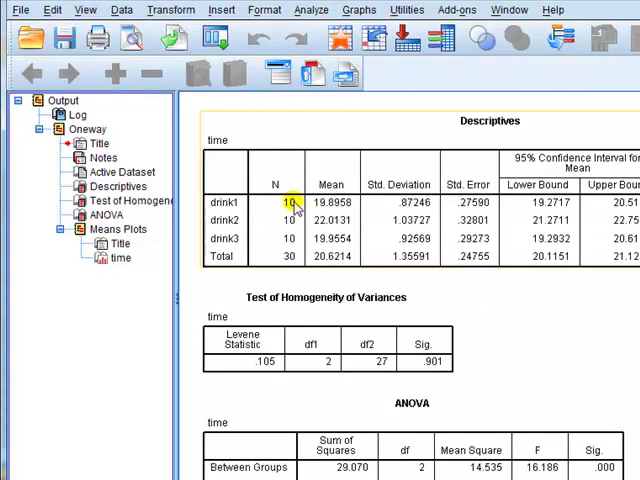
{"action": "double_click", "coordinate": [290, 204]}
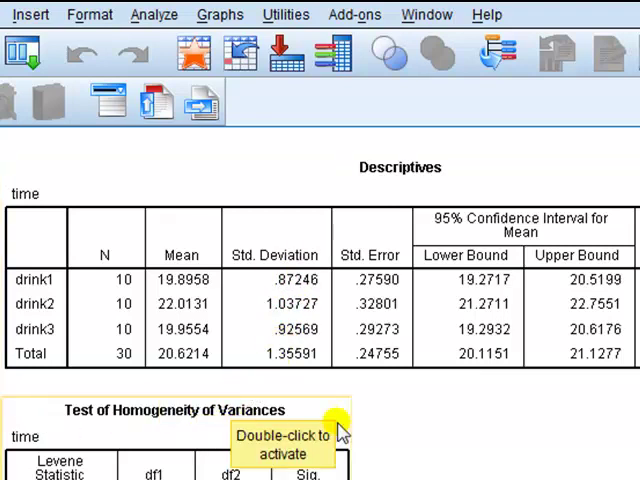
{"action": "scroll", "scroll_direction": "down", "scroll_amount": 3}
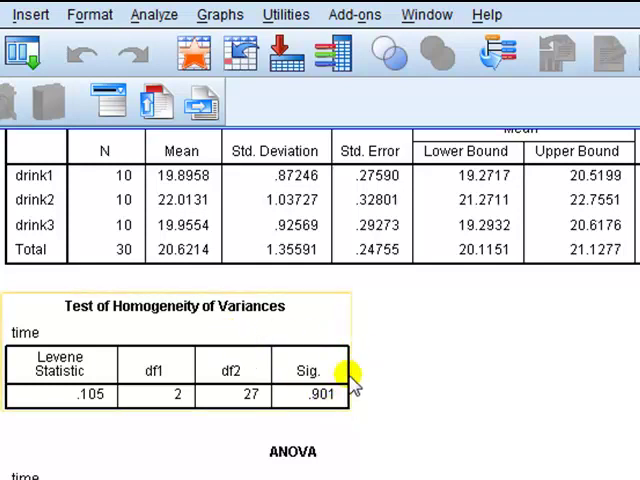
{"action": "mouse_move", "coordinate": [352, 376]}
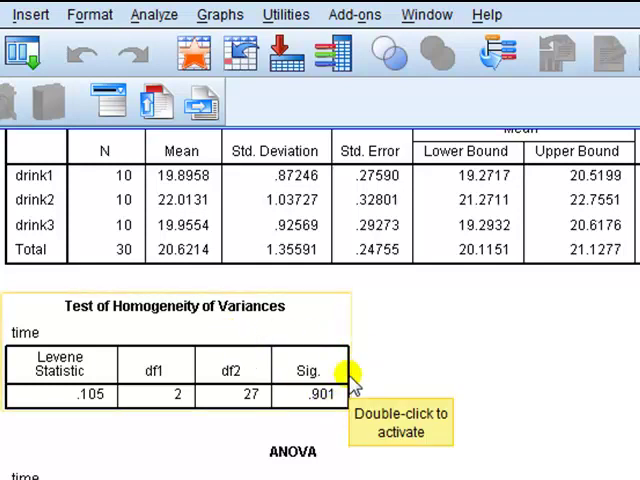
{"action": "scroll", "scroll_direction": "down", "scroll_amount": 3}
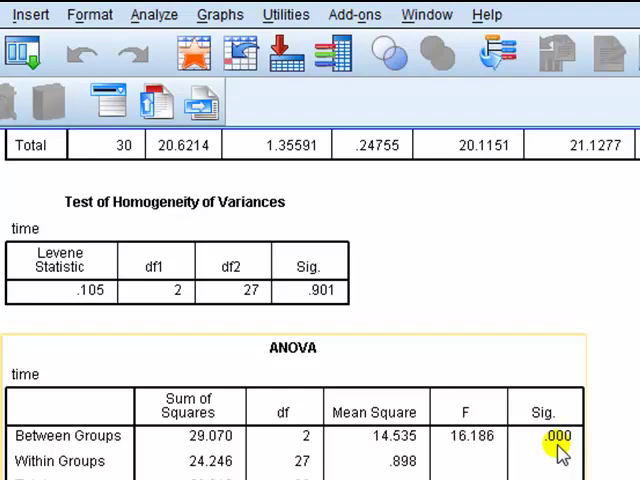
{"action": "mouse_move", "coordinate": [564, 450]}
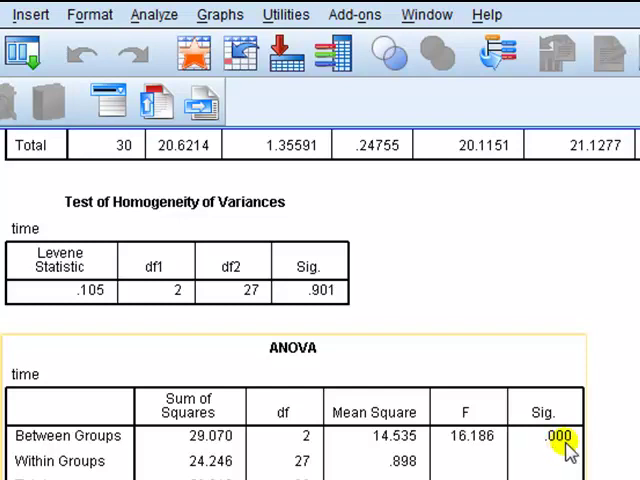
{"action": "mouse_move", "coordinate": [558, 436]}
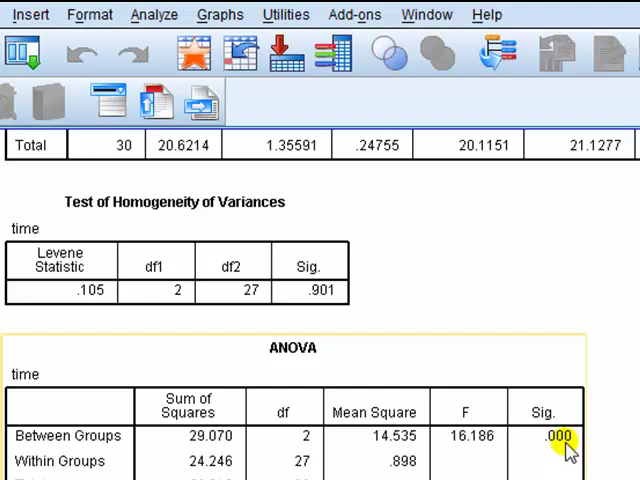
{"action": "scroll", "scroll_direction": "down", "scroll_amount": 3}
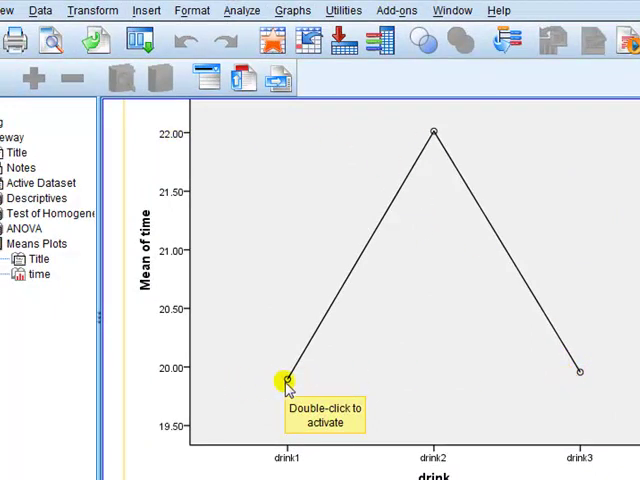
{"action": "mouse_move", "coordinate": [430, 130]}
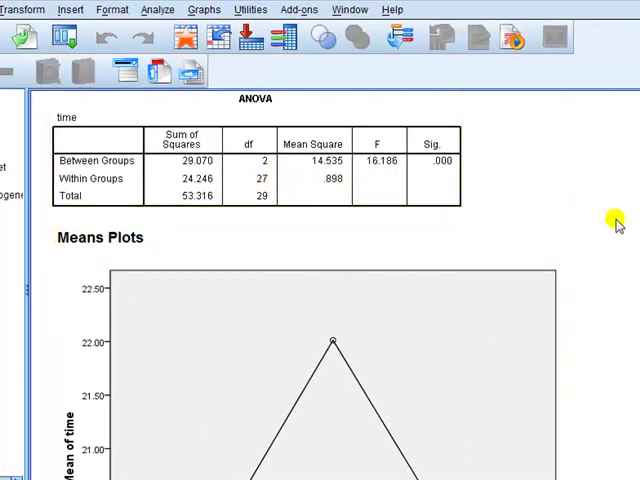
{"action": "scroll", "scroll_direction": "down", "scroll_amount": 3}
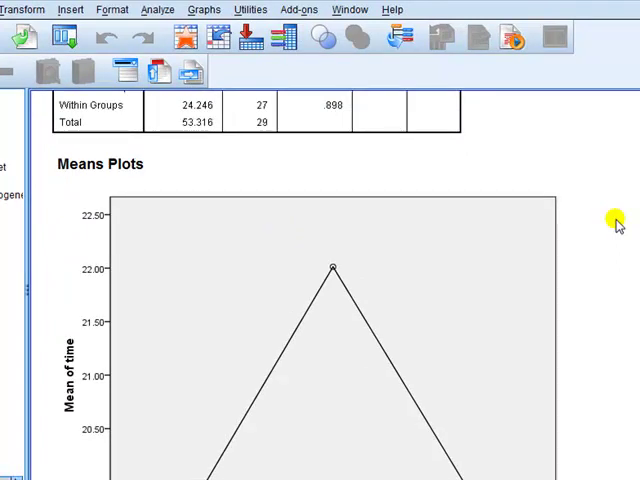
{"action": "scroll", "scroll_direction": "down", "scroll_amount": 3}
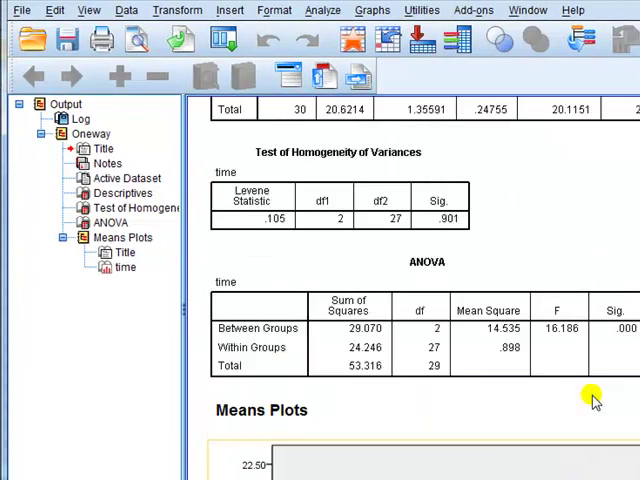
{"action": "mouse_move", "coordinate": [416, 220]}
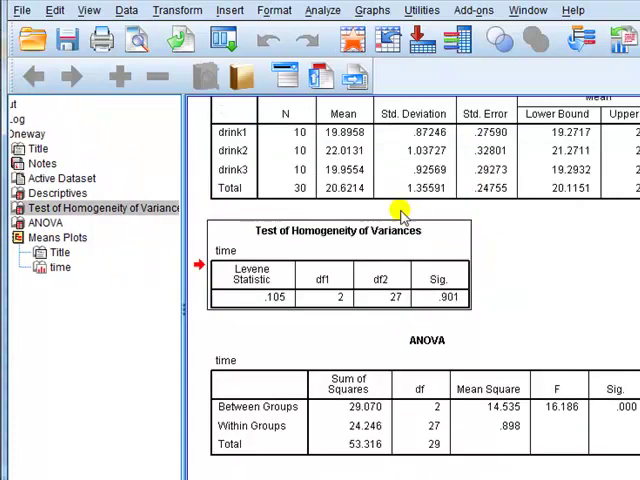
{"action": "mouse_move", "coordinate": [300, 150]}
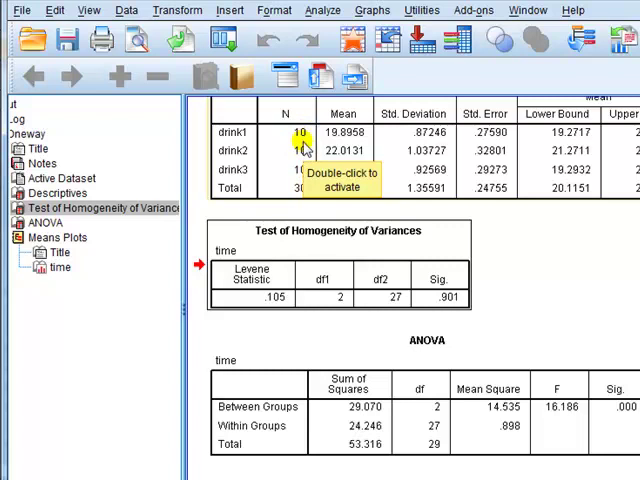
{"action": "mouse_move", "coordinate": [378, 244]}
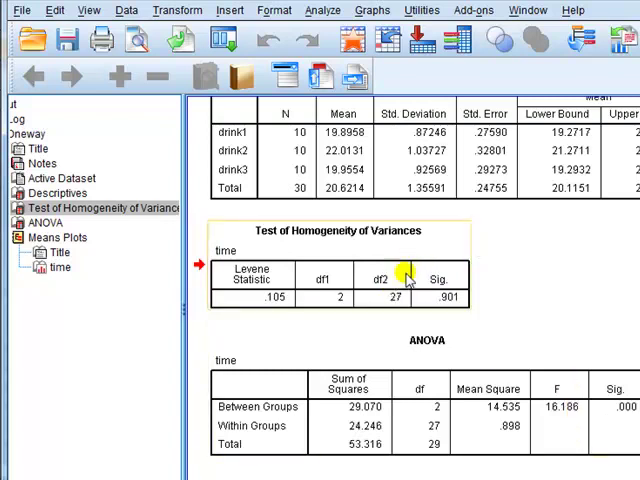
{"action": "mouse_move", "coordinate": [410, 278]}
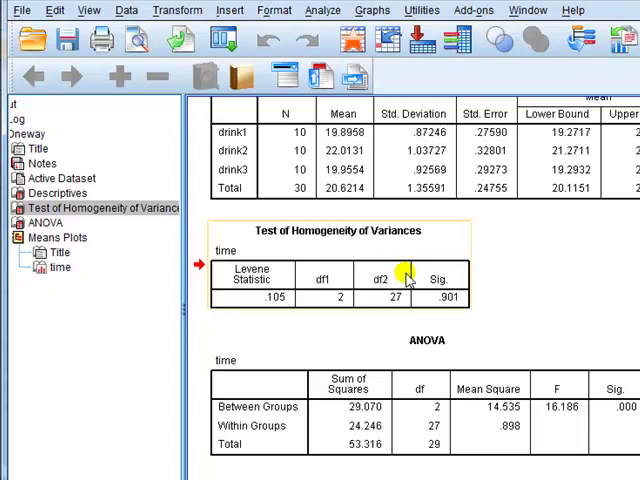
{"action": "mouse_move", "coordinate": [150, 184]}
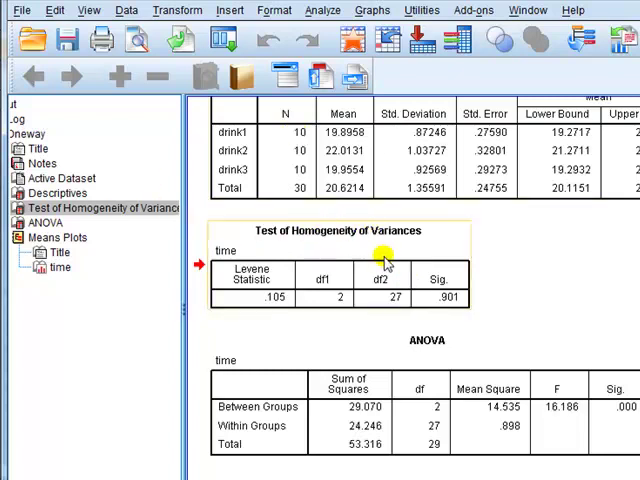
{"action": "mouse_move", "coordinate": [388, 264]}
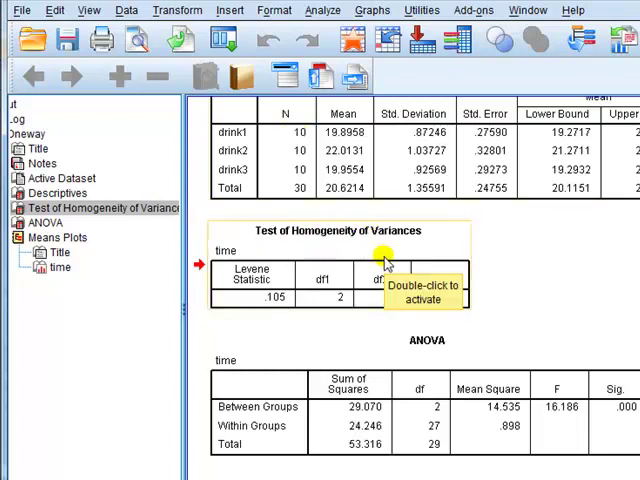